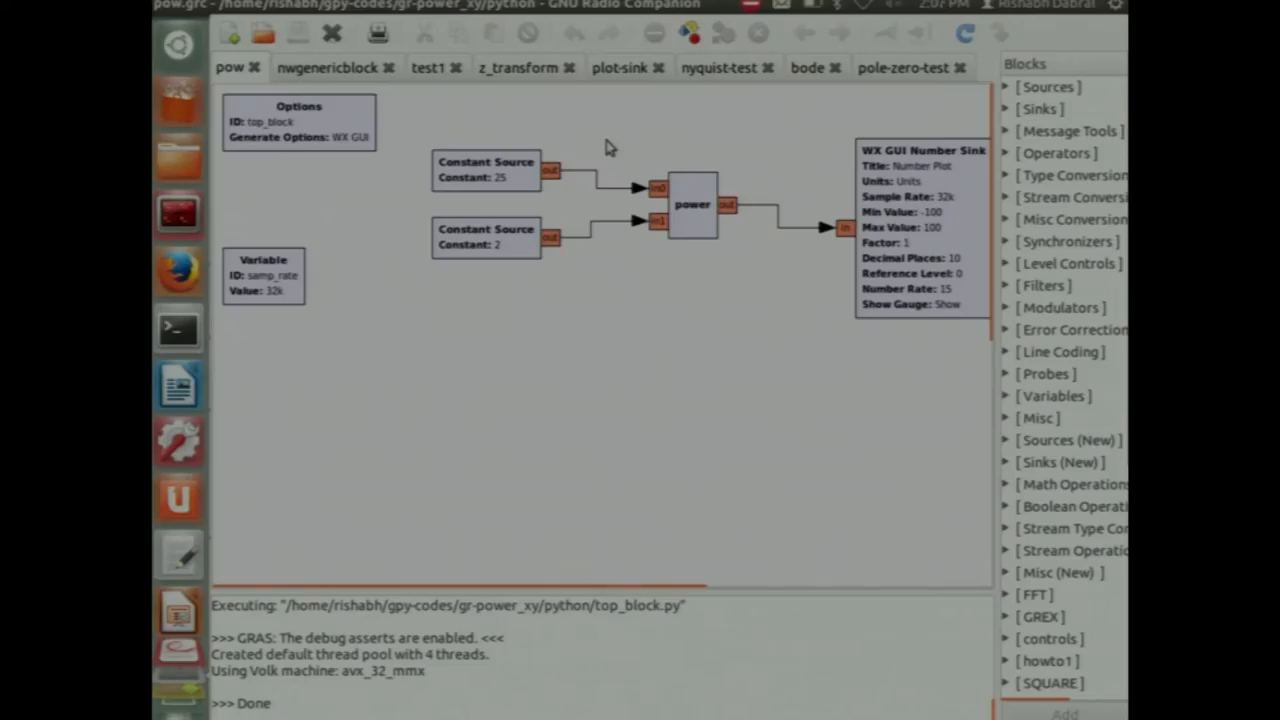
{"action": "mouse_move", "coordinate": [490, 380]}
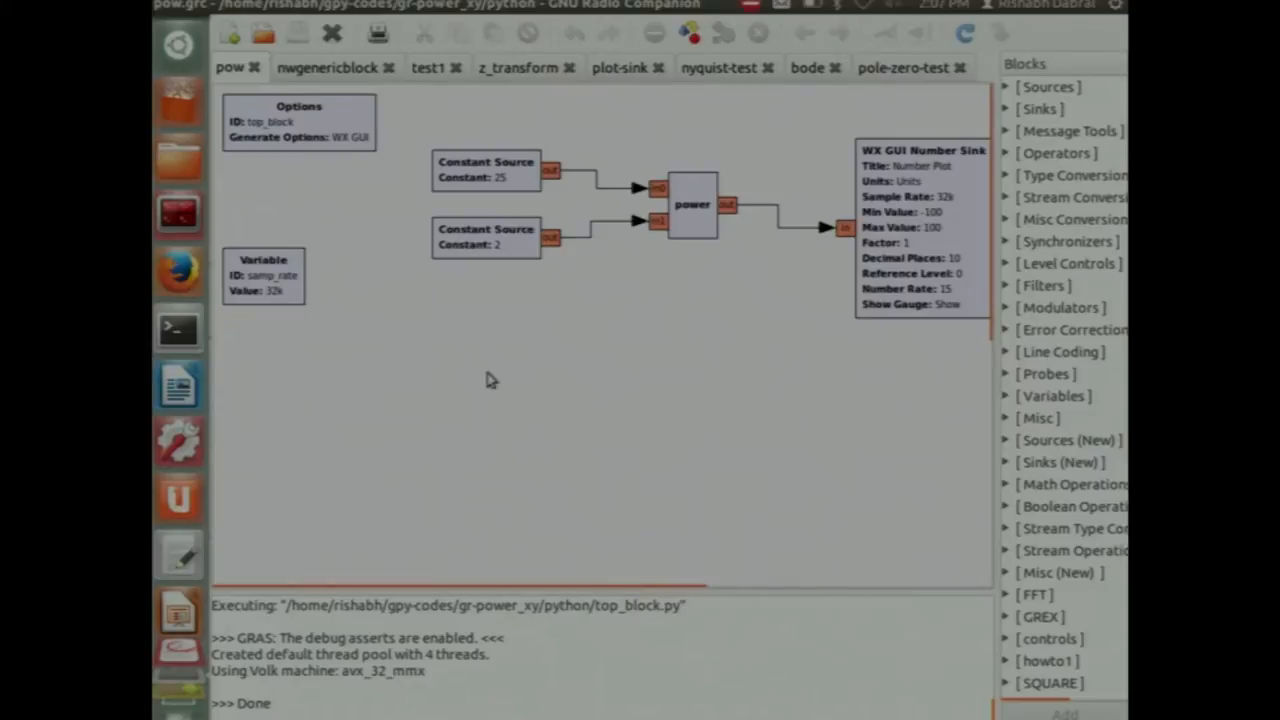
{"action": "mouse_move", "coordinate": [575, 303]}
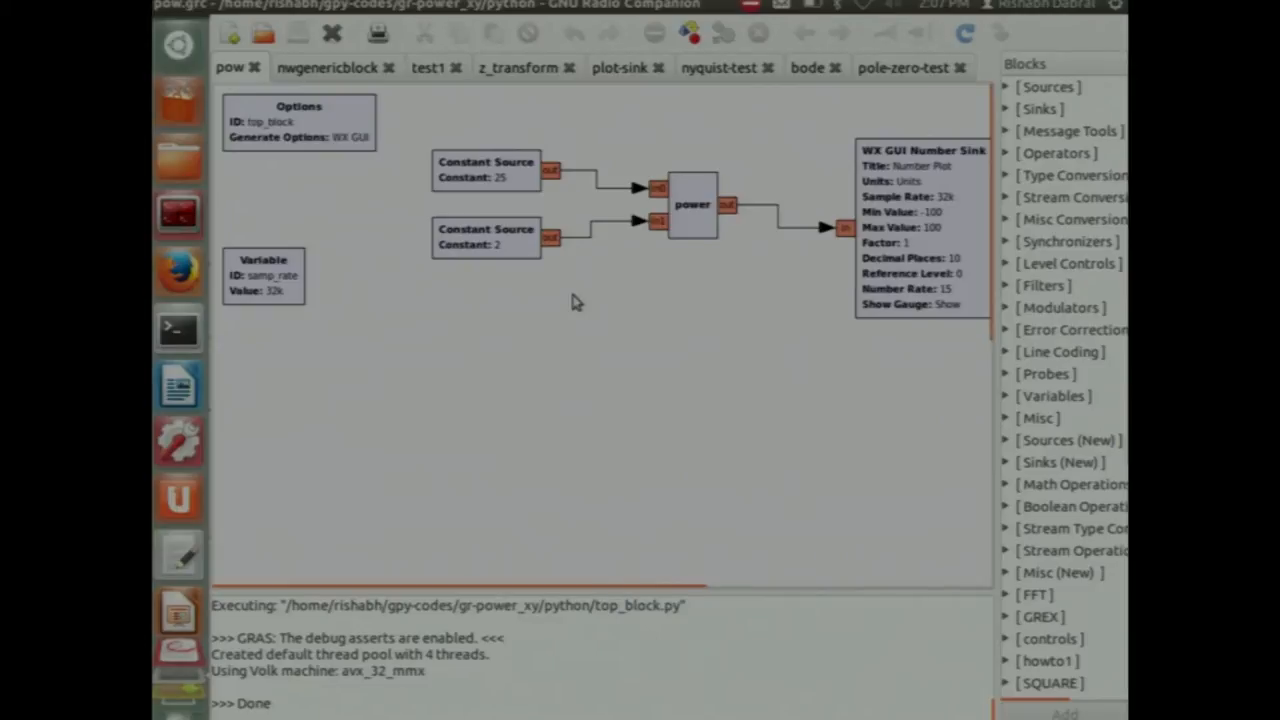
{"action": "mouse_move", "coordinate": [675, 80]}
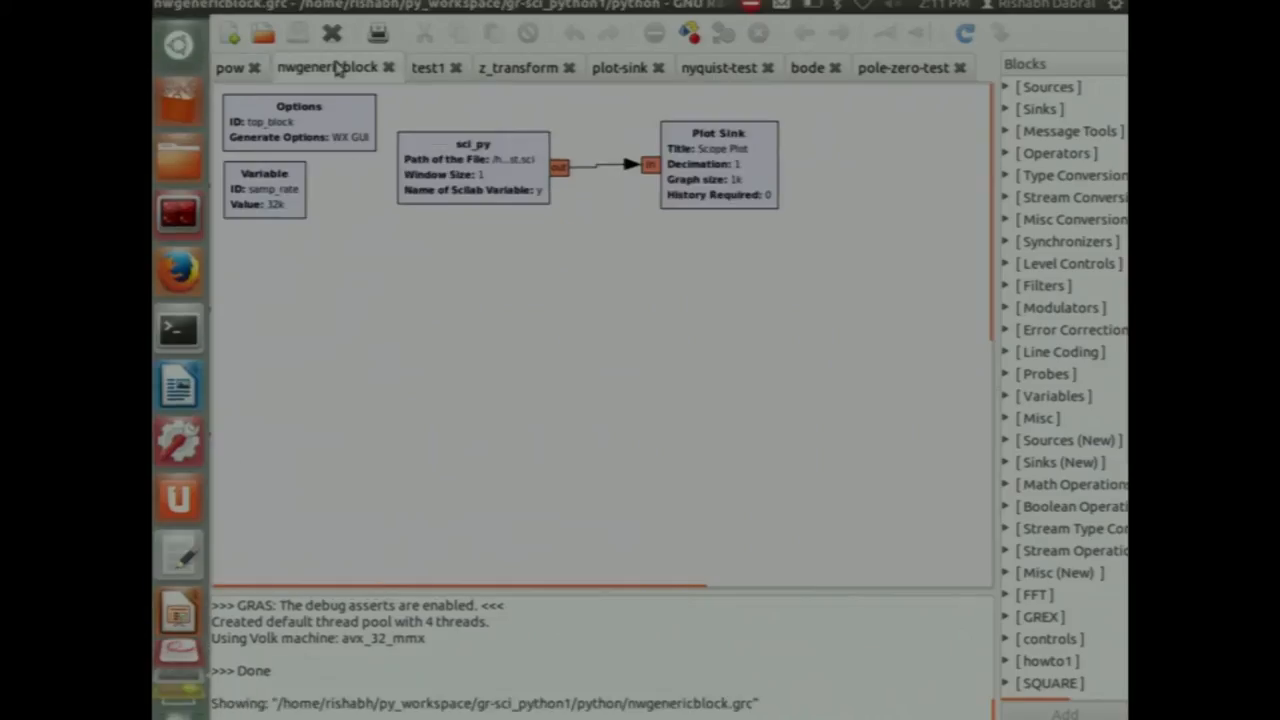
Review the sci_py block's settings without changes, then generate top_block.py from nwgenericblock
{"action": "double_click", "coordinate": [473, 165]}
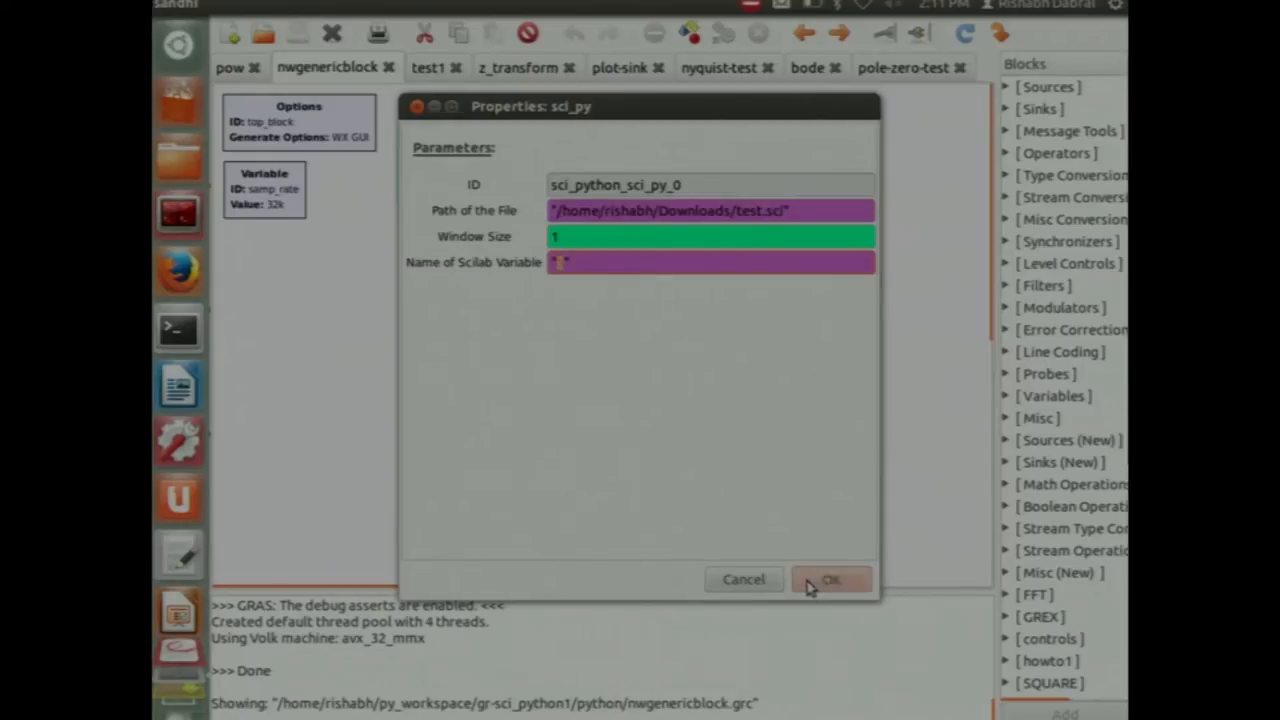
{"action": "left_click", "coordinate": [831, 579]}
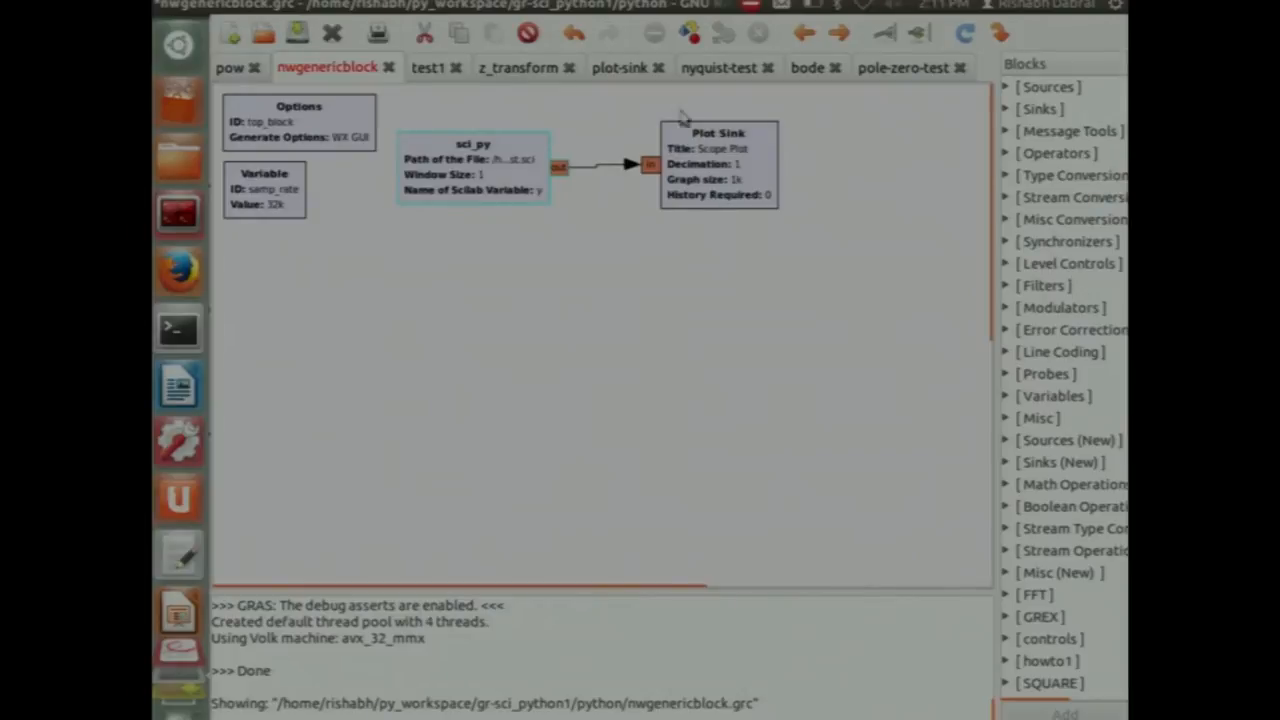
{"action": "left_click", "coordinate": [690, 33]}
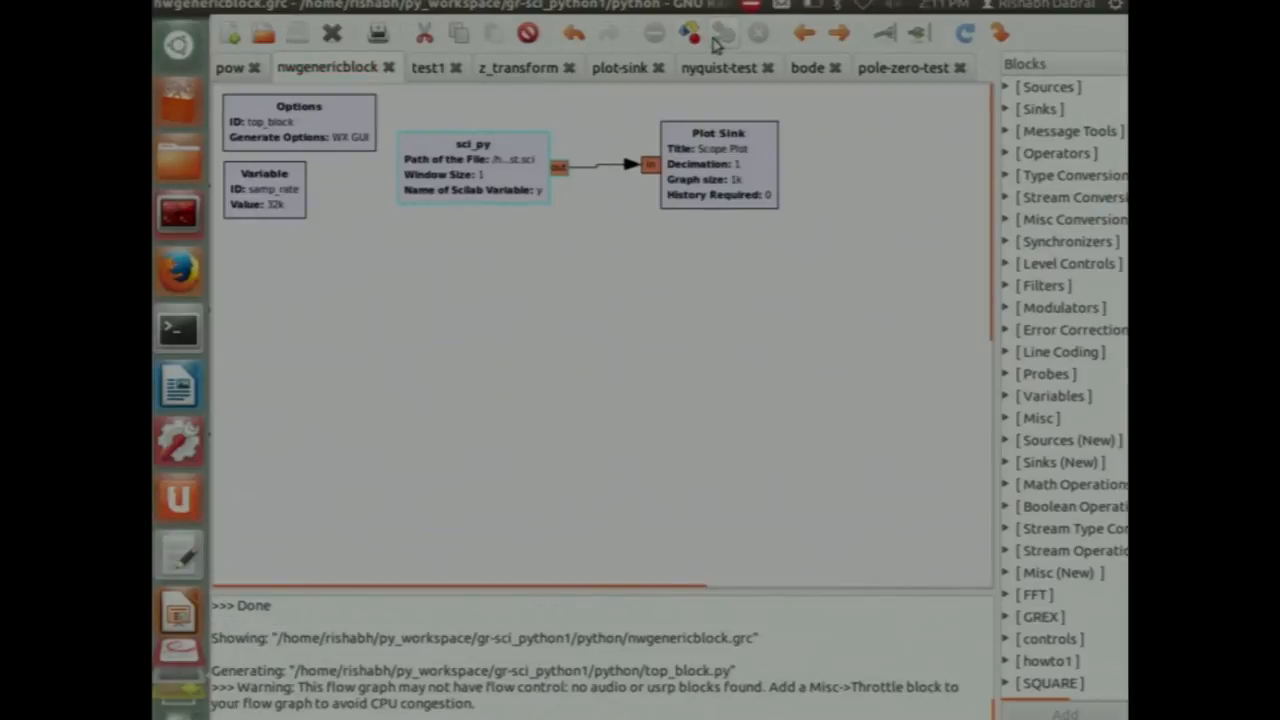
Run the nwgenericblock flowgraph so the Scope Plot displays a sine wave
{"action": "left_click", "coordinate": [688, 33]}
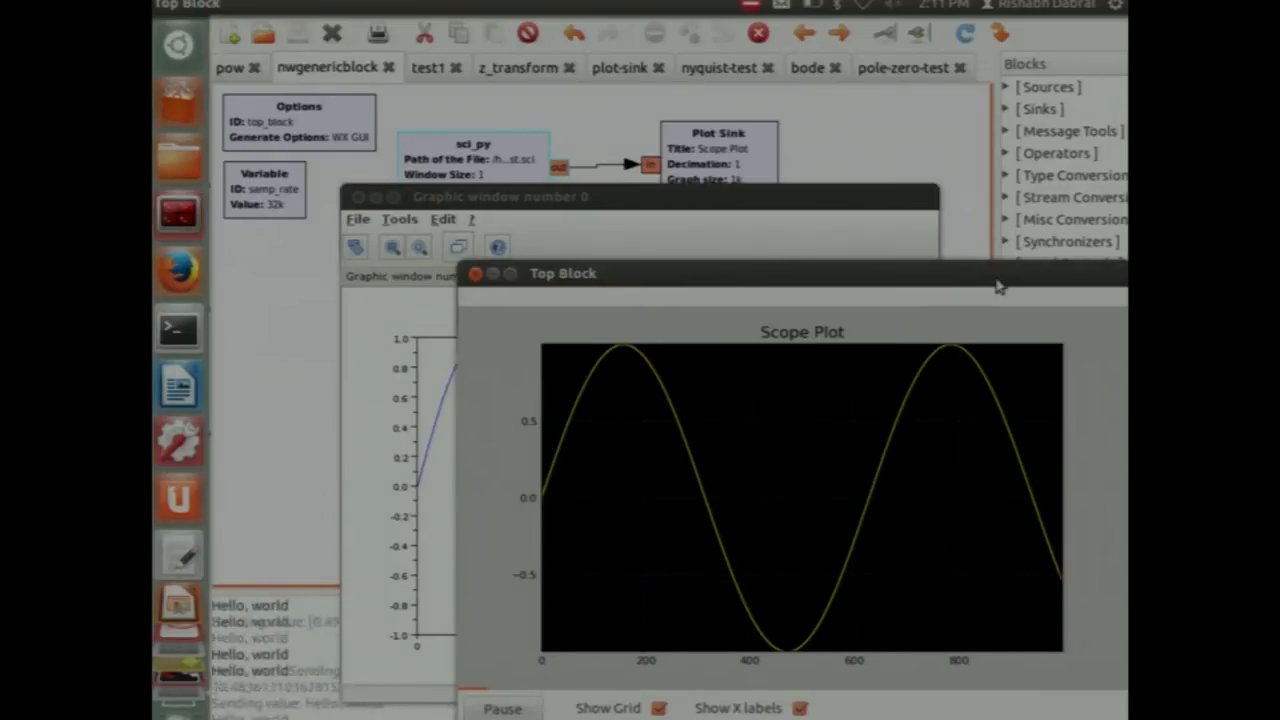
{"action": "mouse_move", "coordinate": [723, 33]}
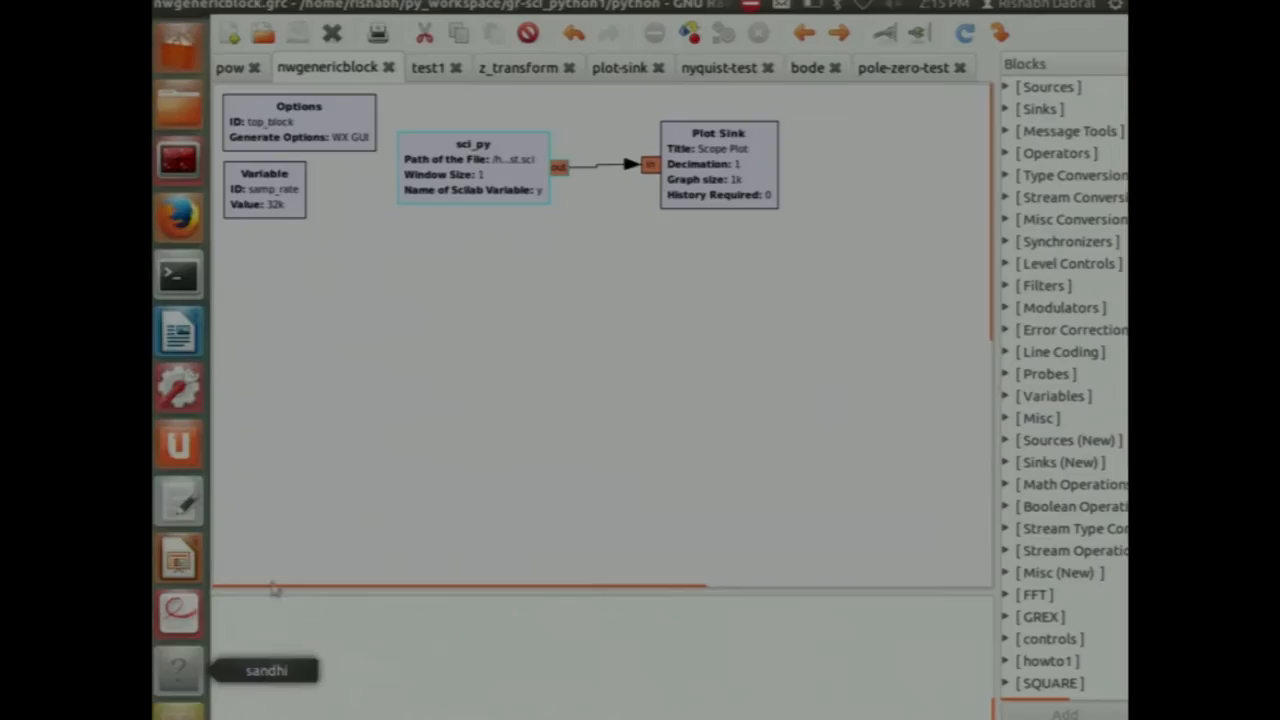
Switch to z_transform and review ztransform coefficients: numerator 0.06 0.4, denominator 1 -1.6 0.78
{"action": "left_click", "coordinate": [519, 67]}
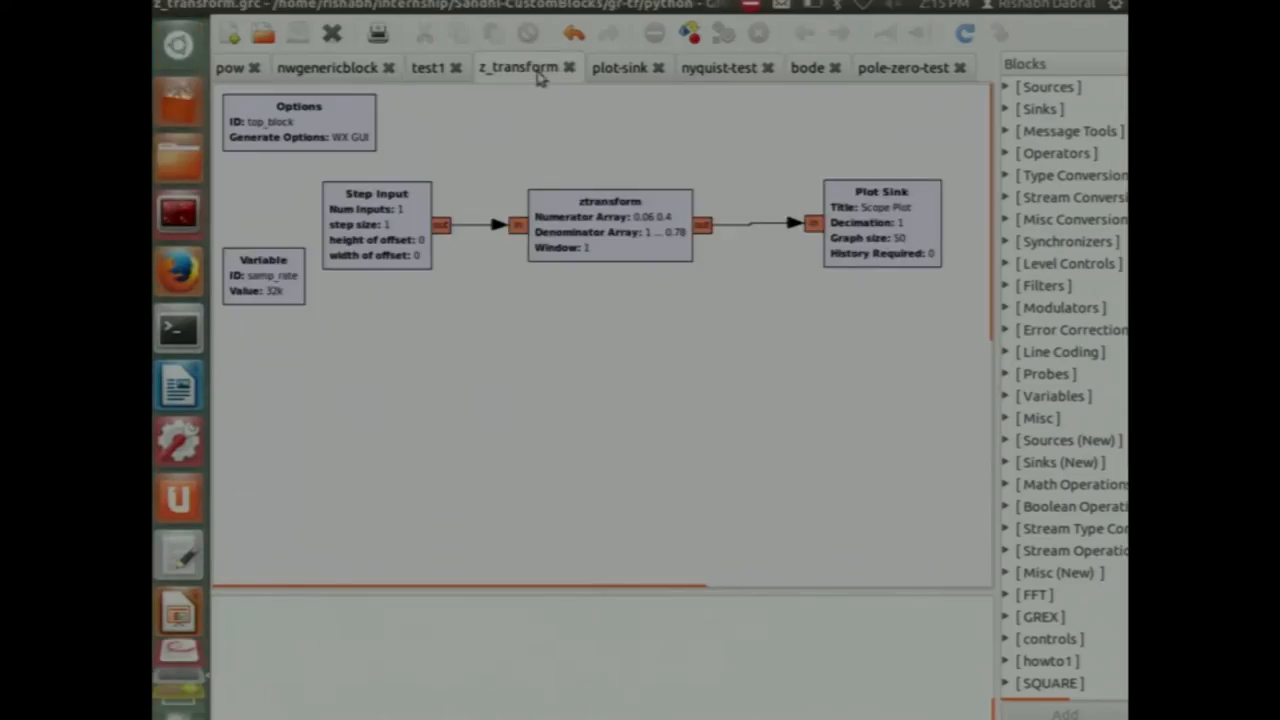
{"action": "double_click", "coordinate": [608, 220]}
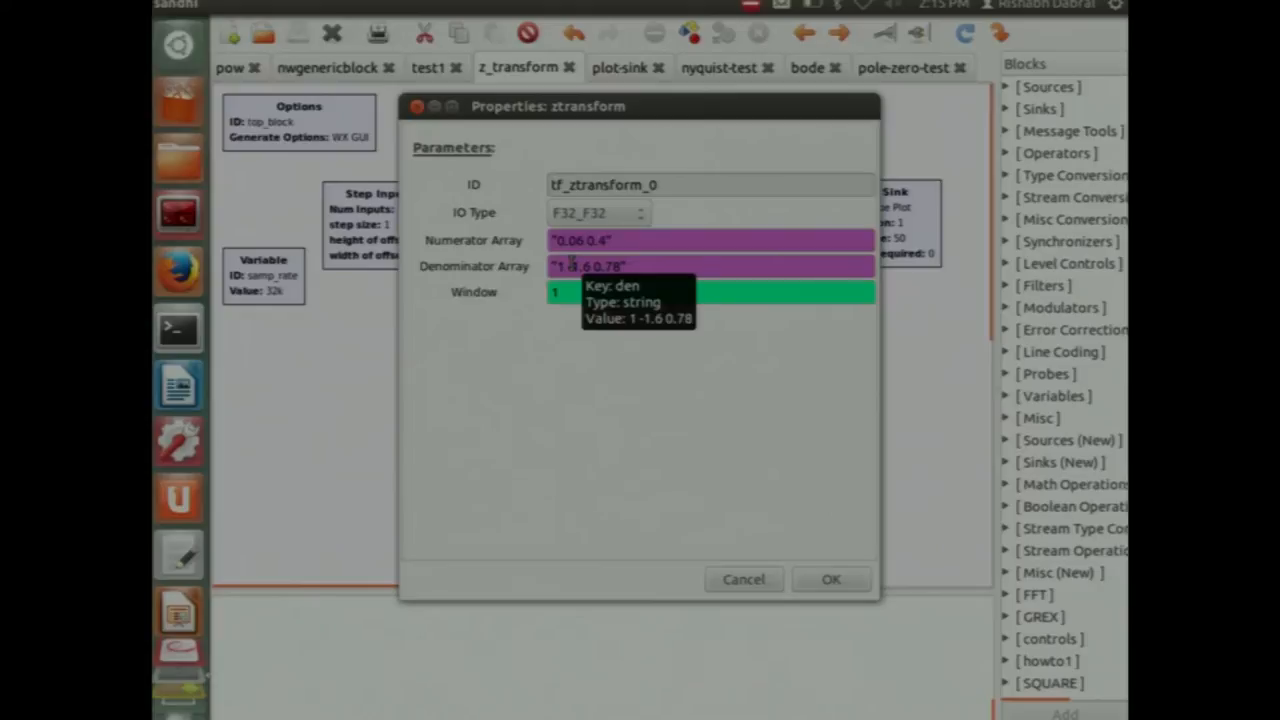
{"action": "mouse_move", "coordinate": [600, 230]}
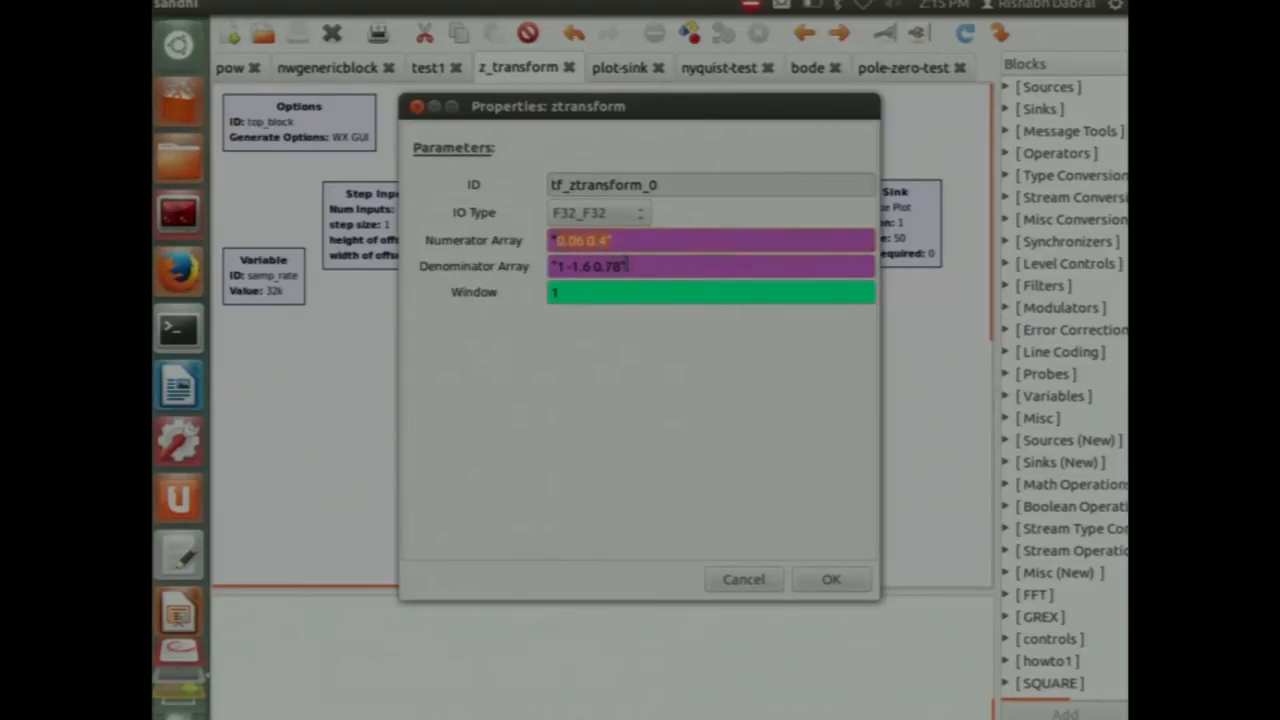
{"action": "left_click", "coordinate": [831, 579]}
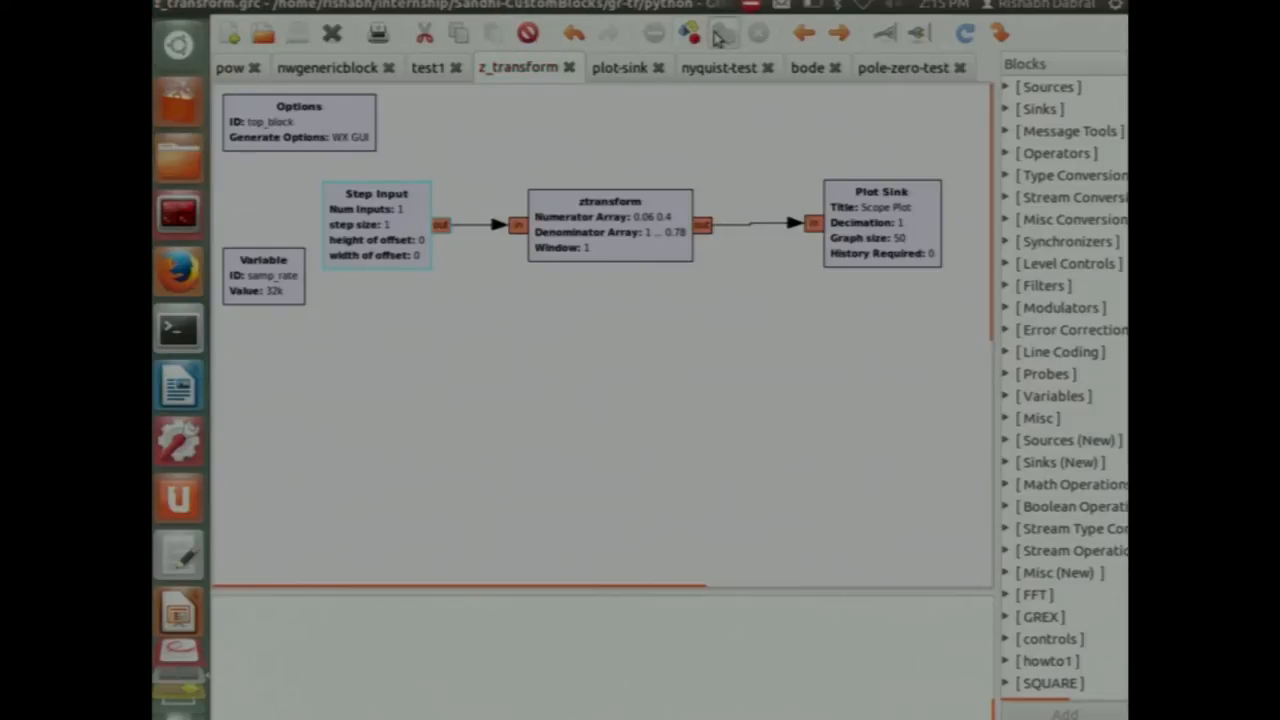
{"action": "left_click", "coordinate": [723, 33]}
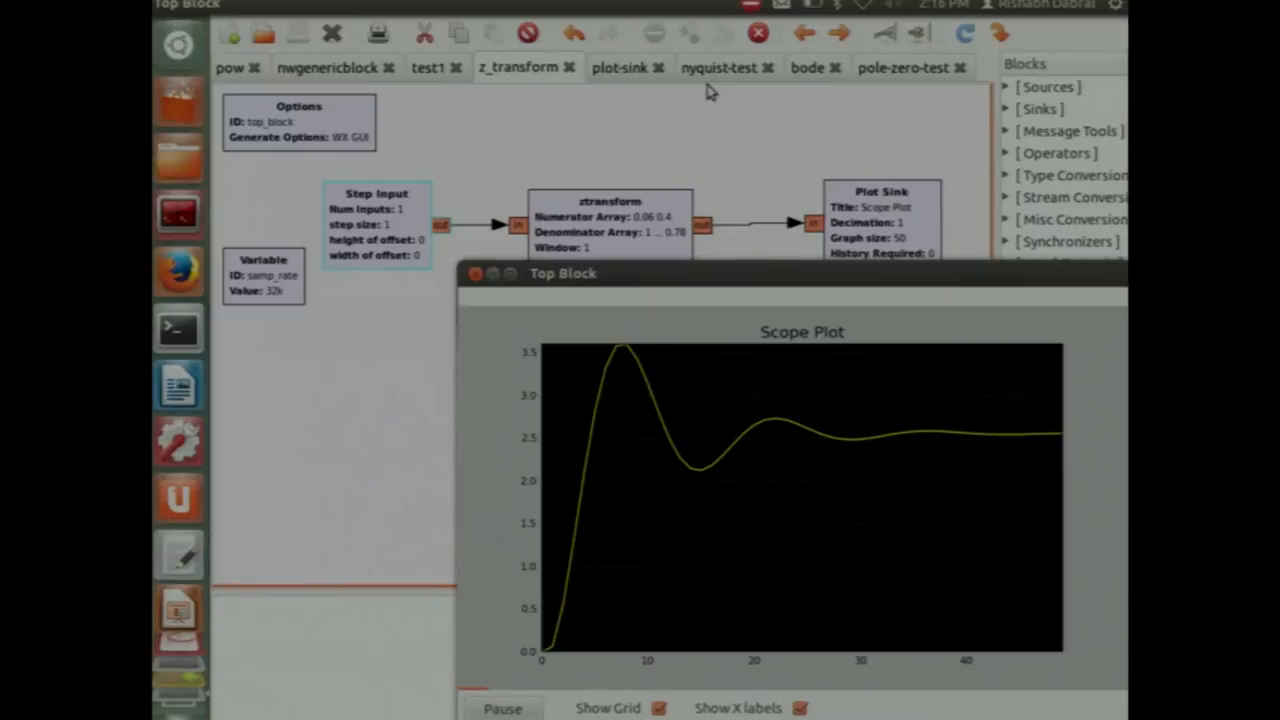
{"action": "mouse_move", "coordinate": [775, 195]}
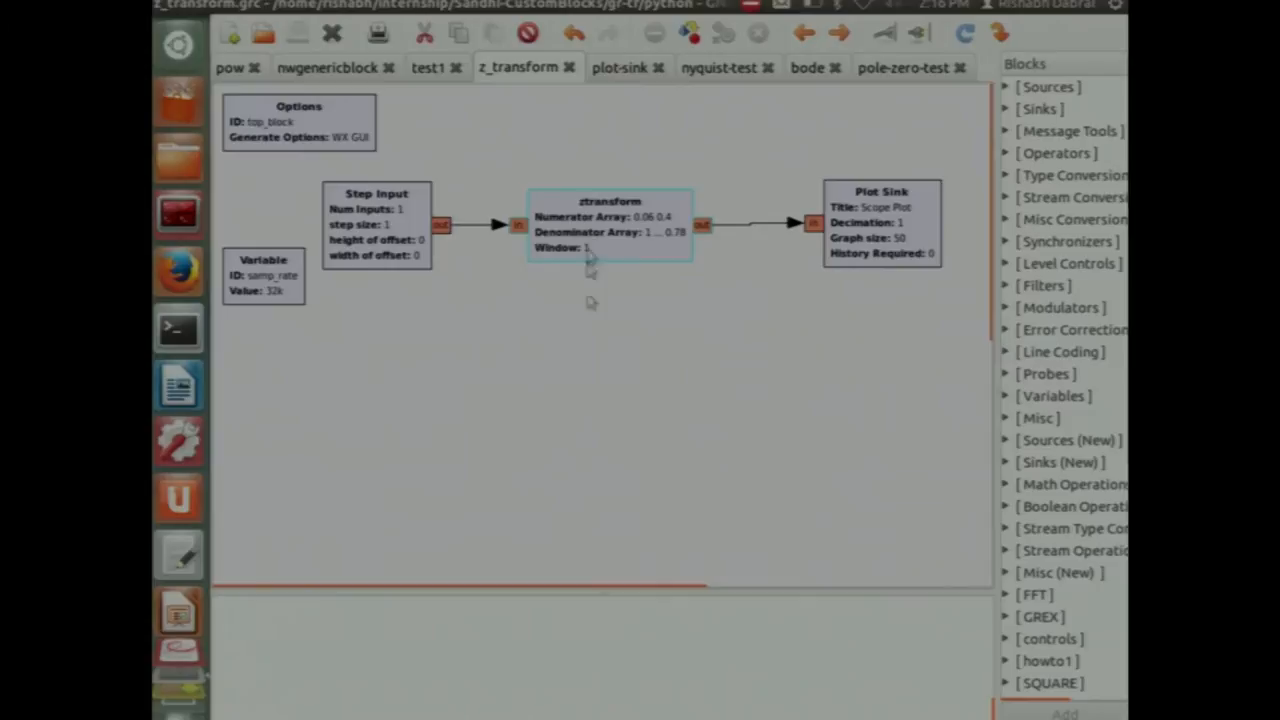
Replace the ztransform Numerator Array 0.06 0.4 with the variable name avinash
{"action": "double_click", "coordinate": [608, 220]}
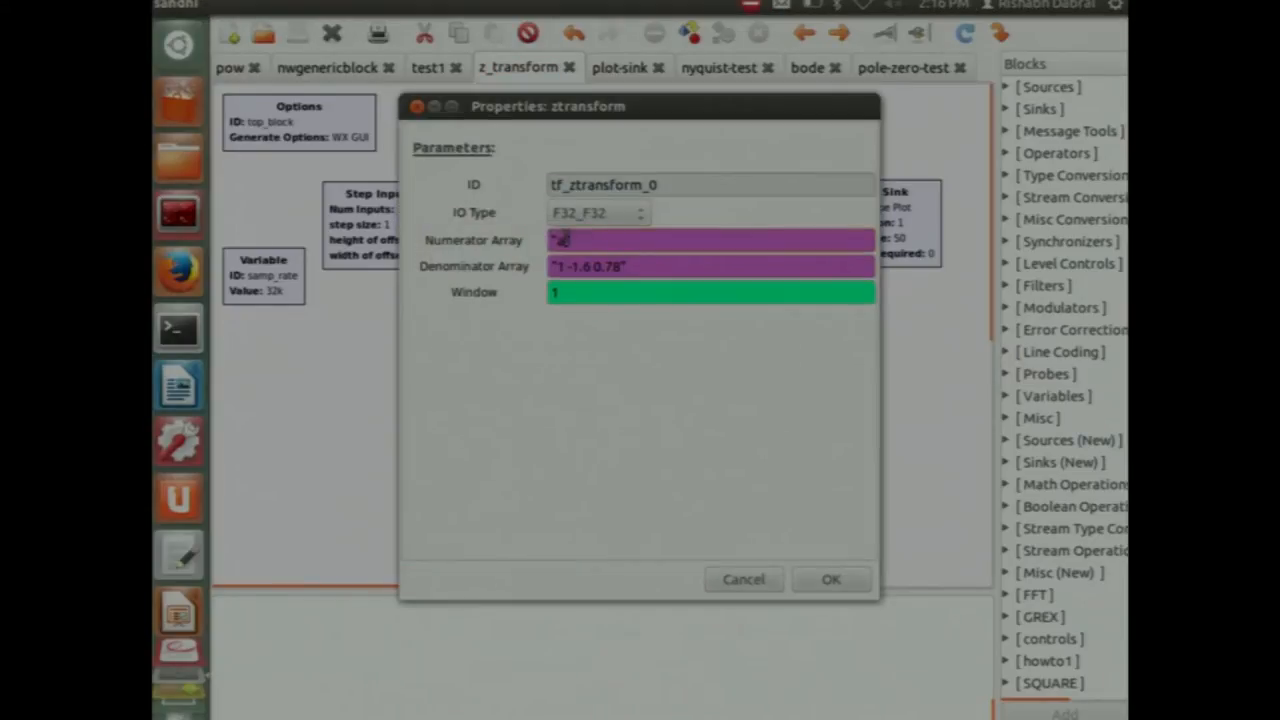
{"action": "type", "text": "avina"}
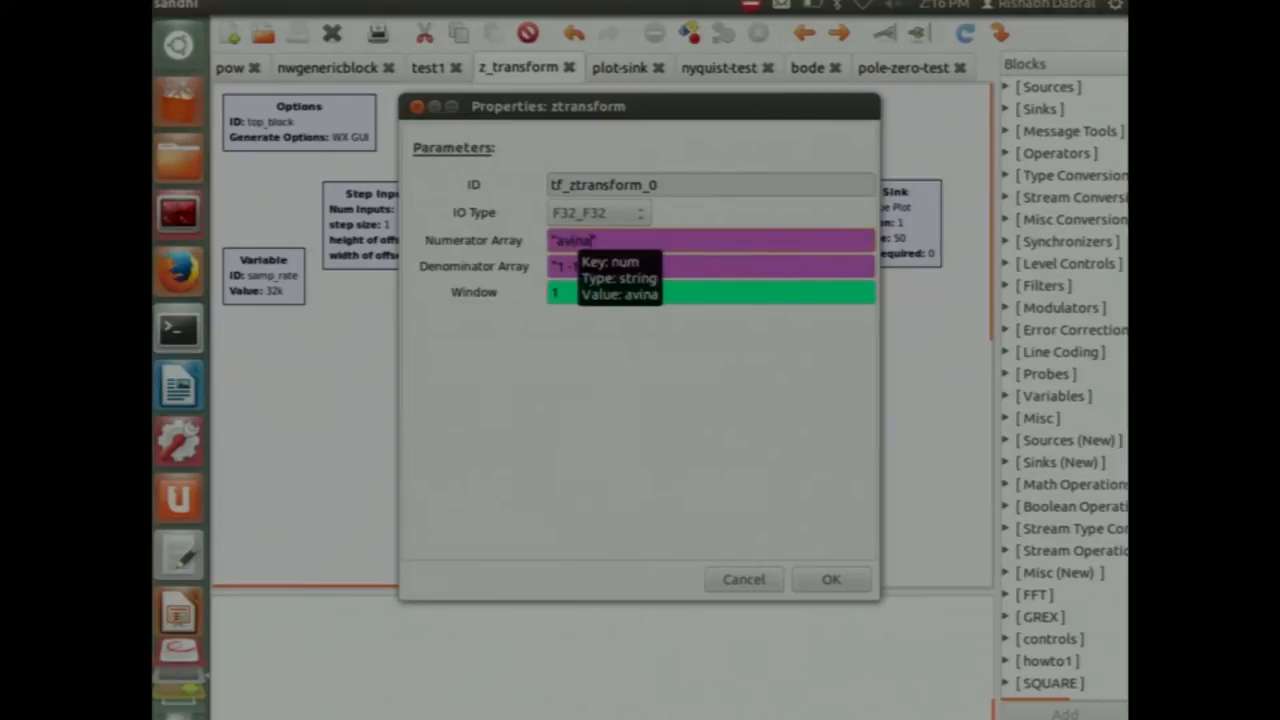
{"action": "left_click", "coordinate": [831, 579]}
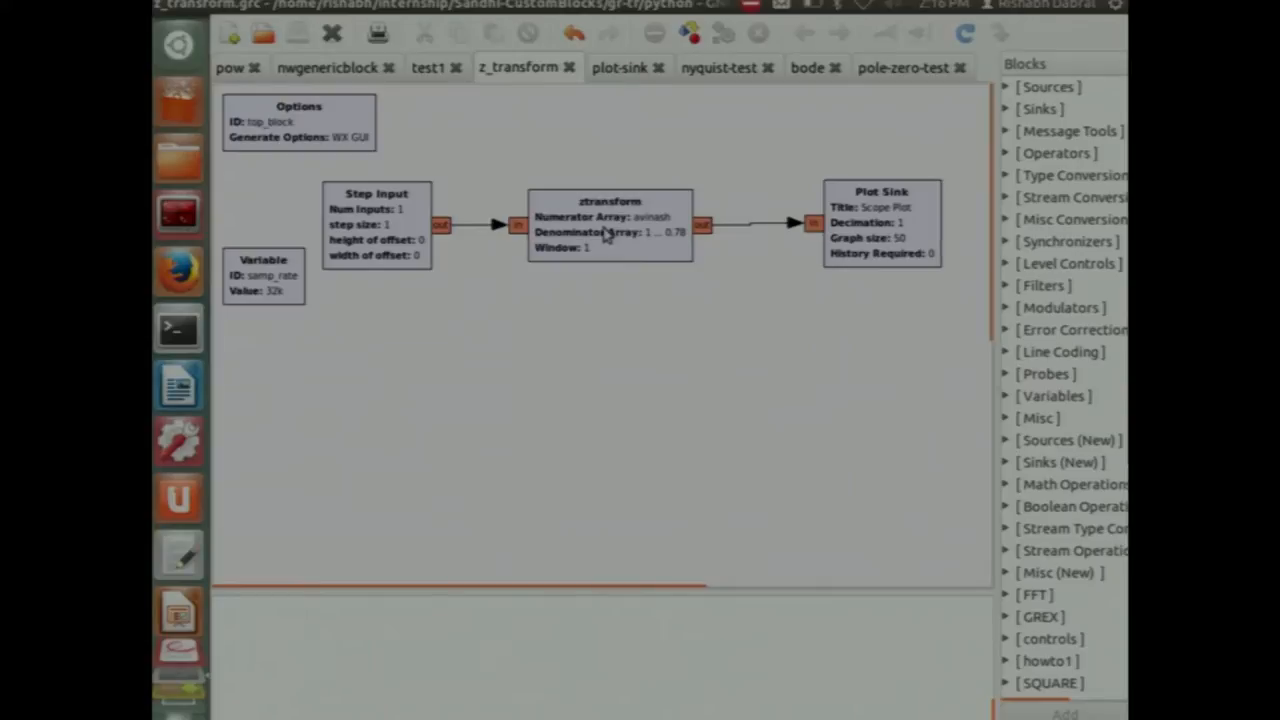
Give ztransform numerator 1 3 and denominator 1 2, then run the flowgraph
{"action": "double_click", "coordinate": [609, 222]}
{"action": "type", "text": "\"1\""}
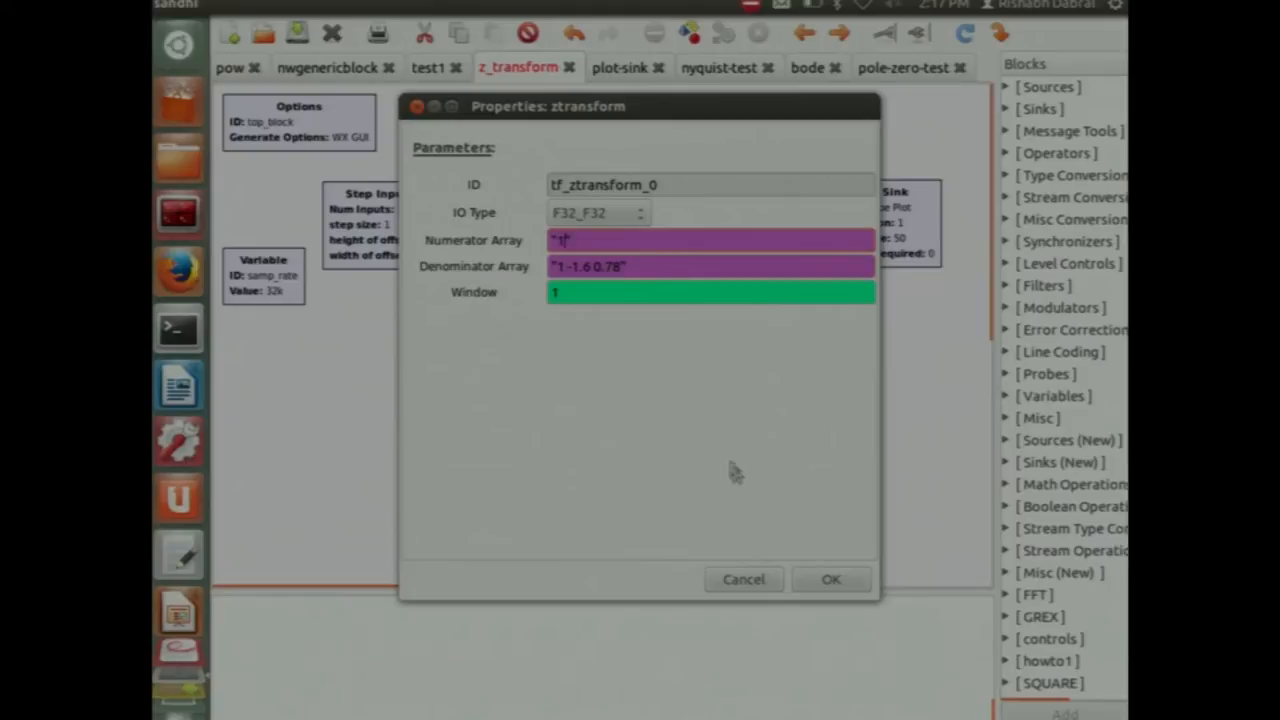
{"action": "left_click", "coordinate": [831, 579]}
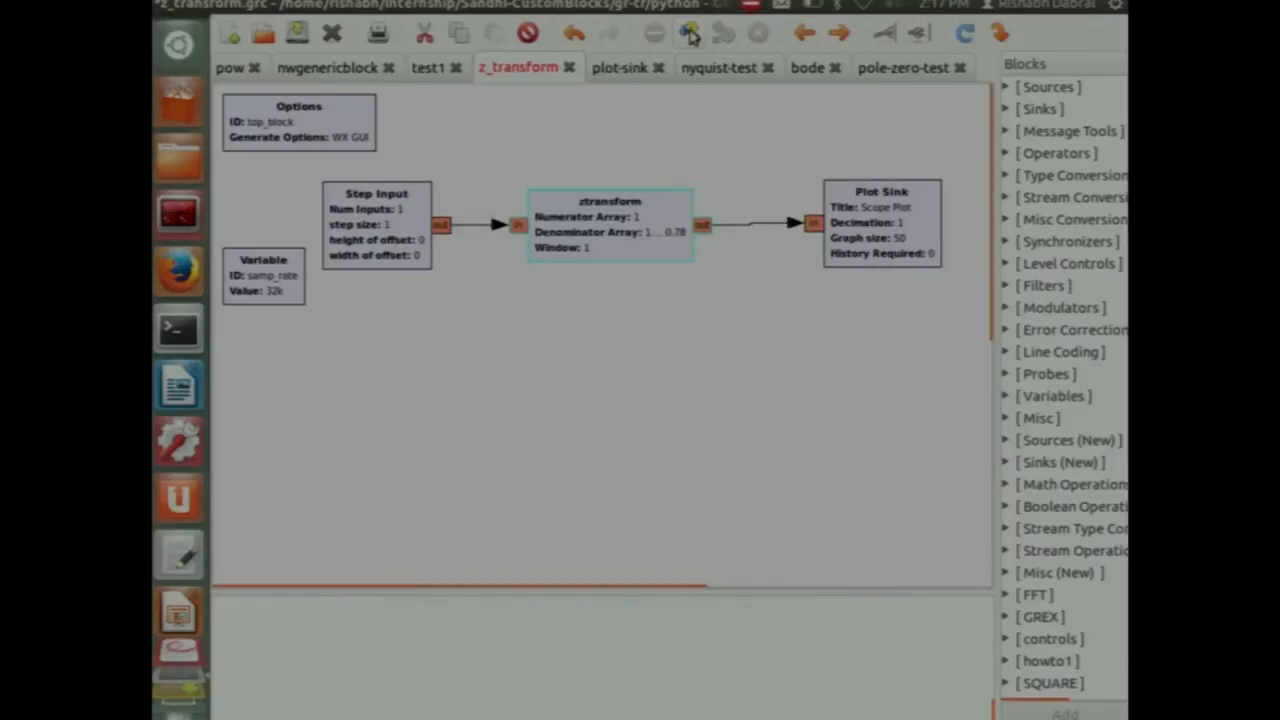
{"action": "left_click", "coordinate": [689, 33]}
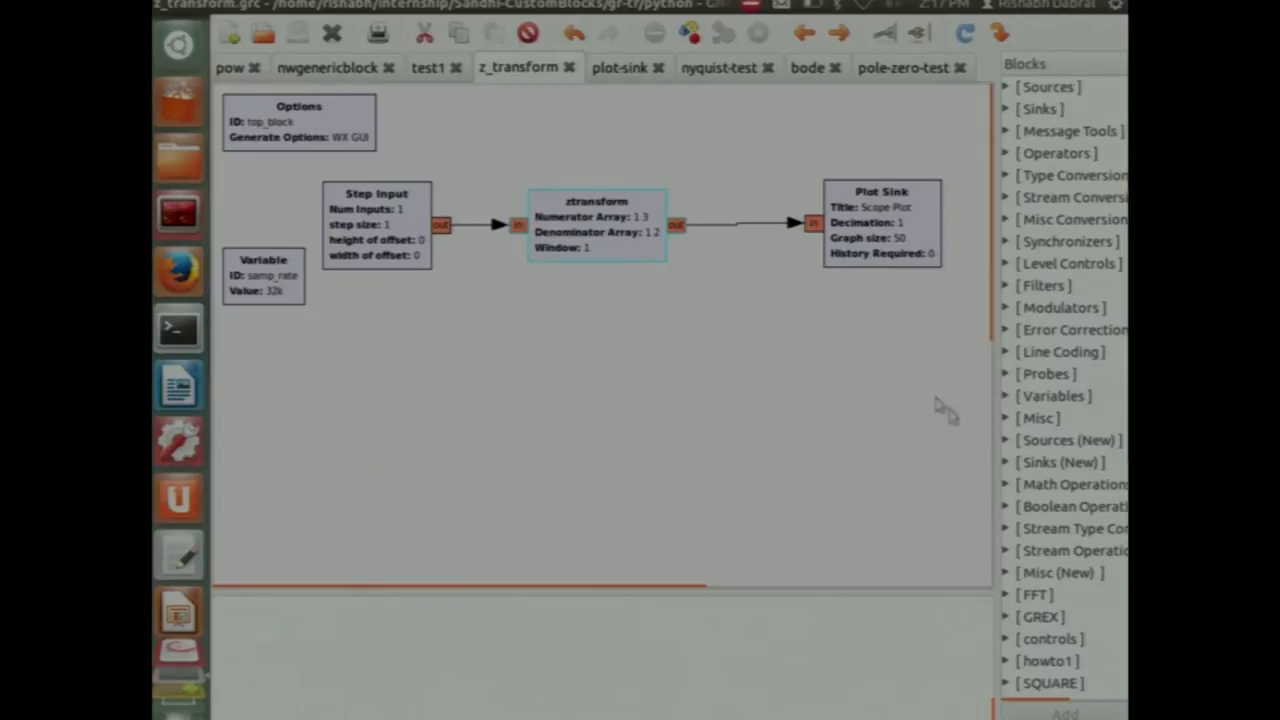
{"action": "mouse_move", "coordinate": [590, 215]}
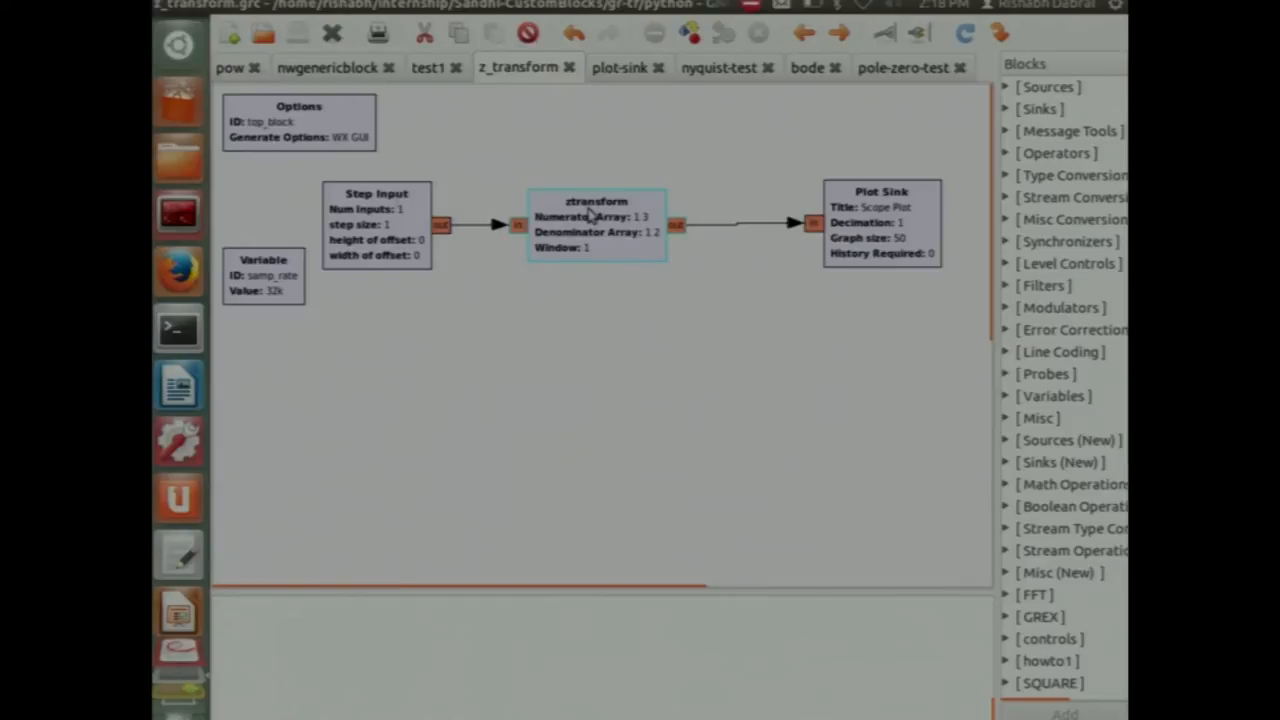
Review the ztransform properties twice, ending with numerator 1 3 and denominator 0 0
{"action": "double_click", "coordinate": [595, 220]}
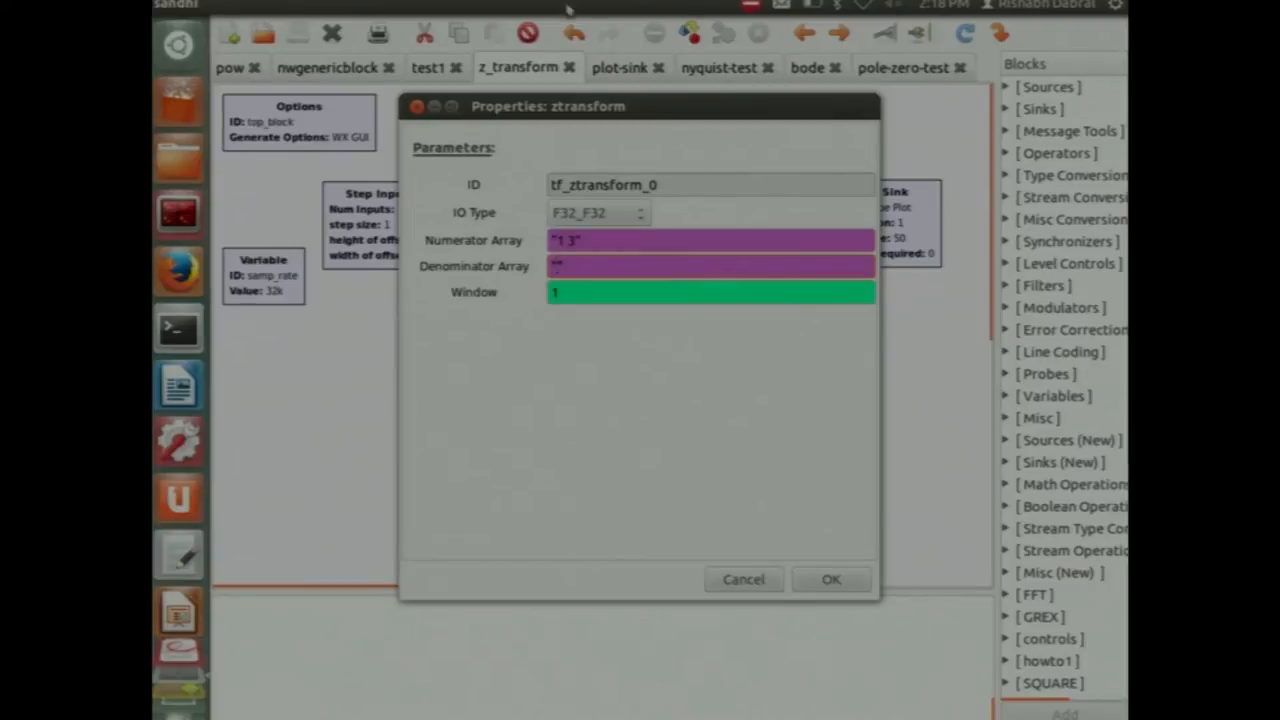
{"action": "left_click", "coordinate": [831, 579]}
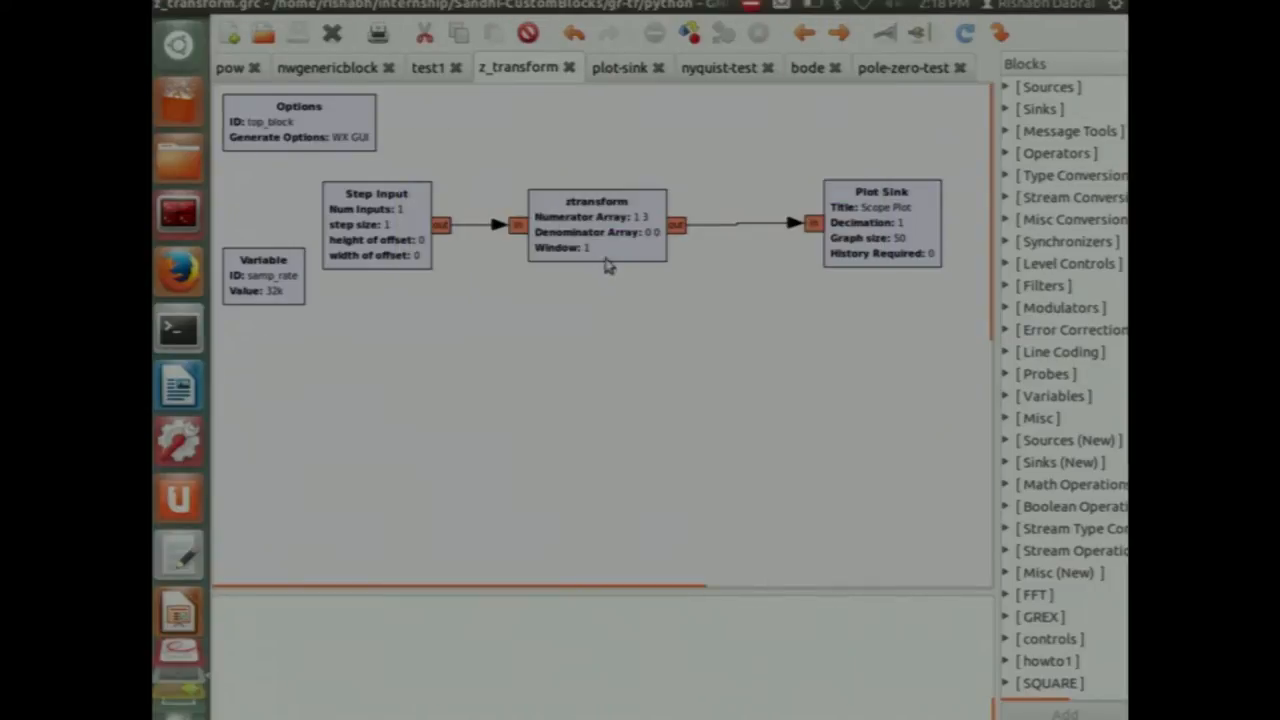
{"action": "double_click", "coordinate": [596, 225]}
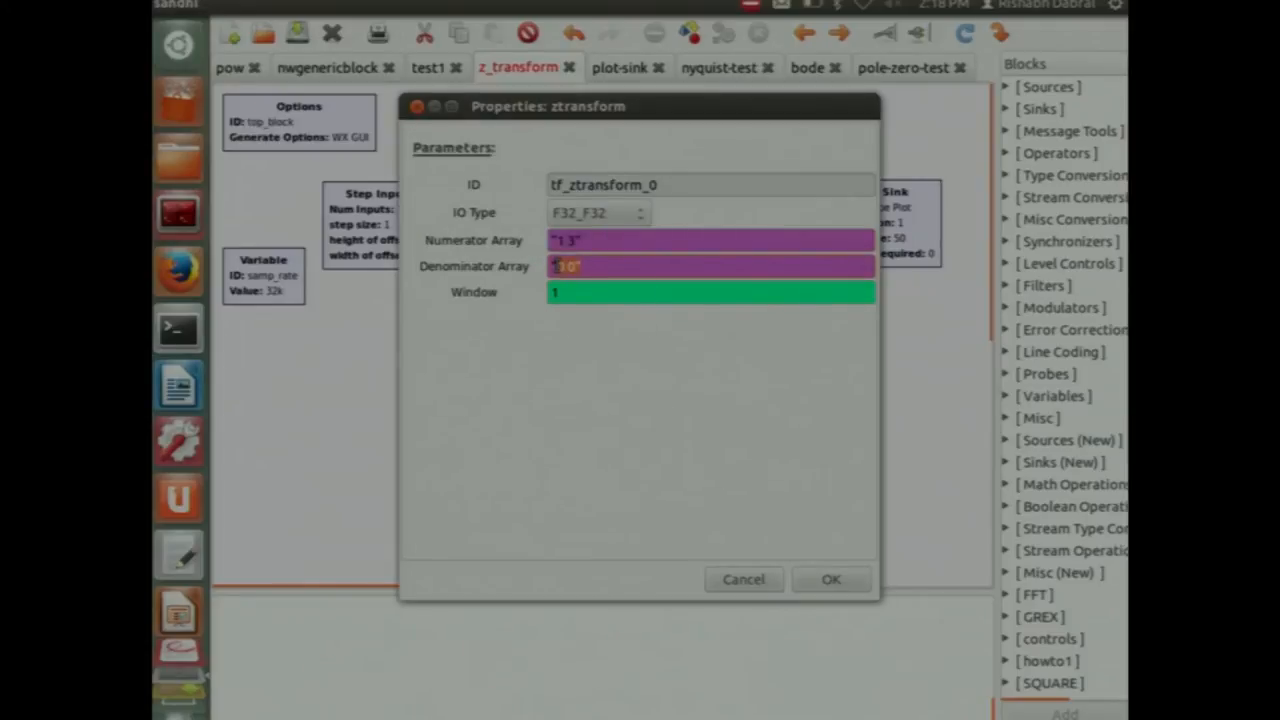
{"action": "mouse_move", "coordinate": [565, 266]}
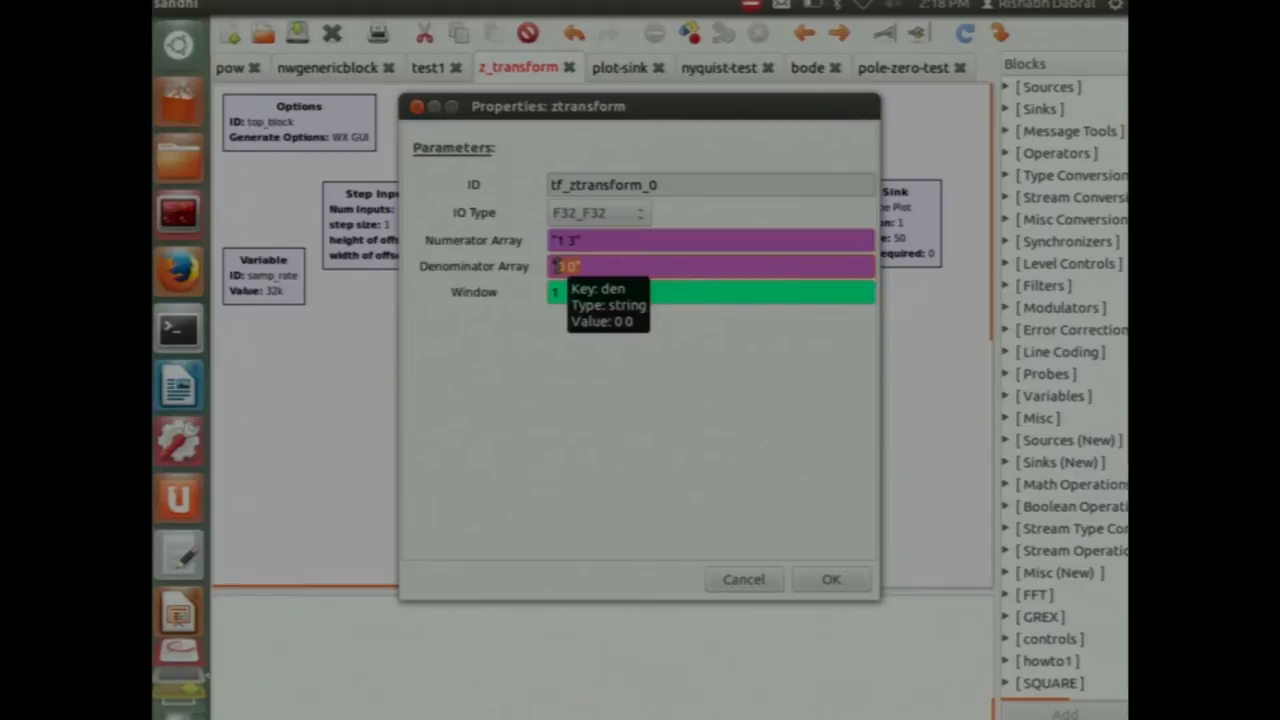
{"action": "left_click", "coordinate": [831, 579]}
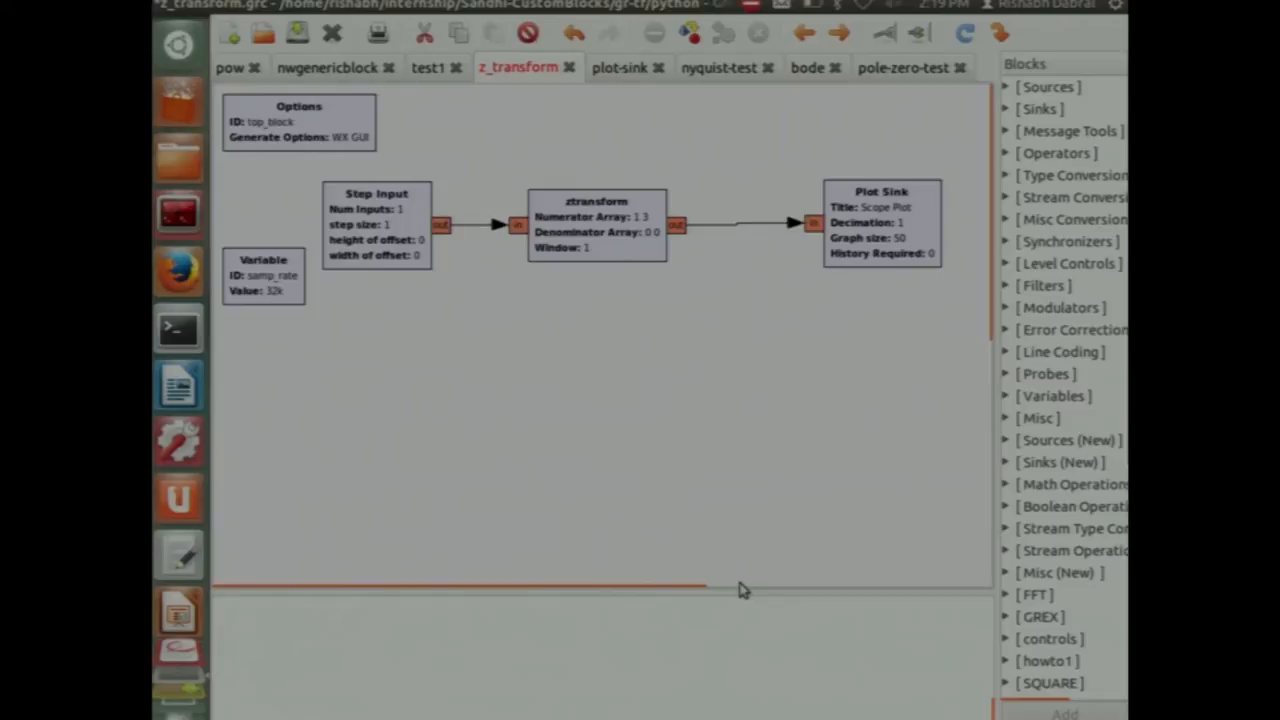
Select the flowgraph tab toward setting the ztransform denominator array to 1 2 3
{"action": "left_click", "coordinate": [620, 67]}
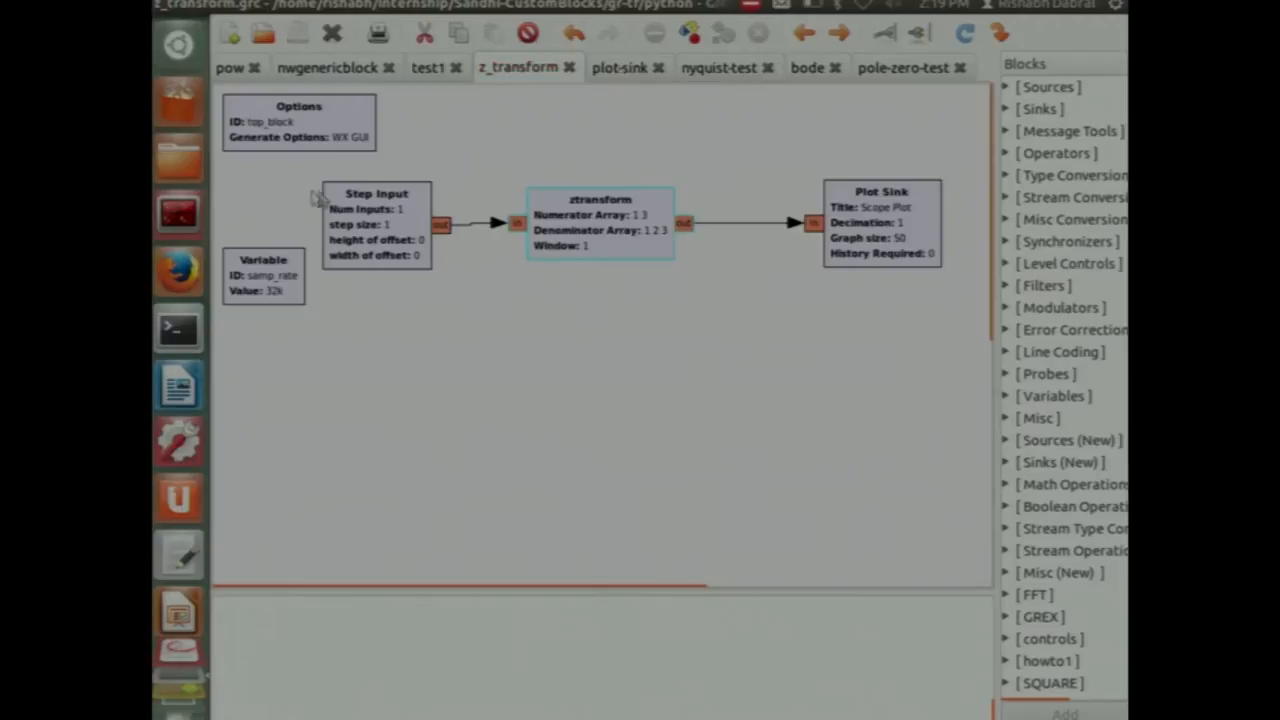
{"action": "mouse_move", "coordinate": [430, 437]}
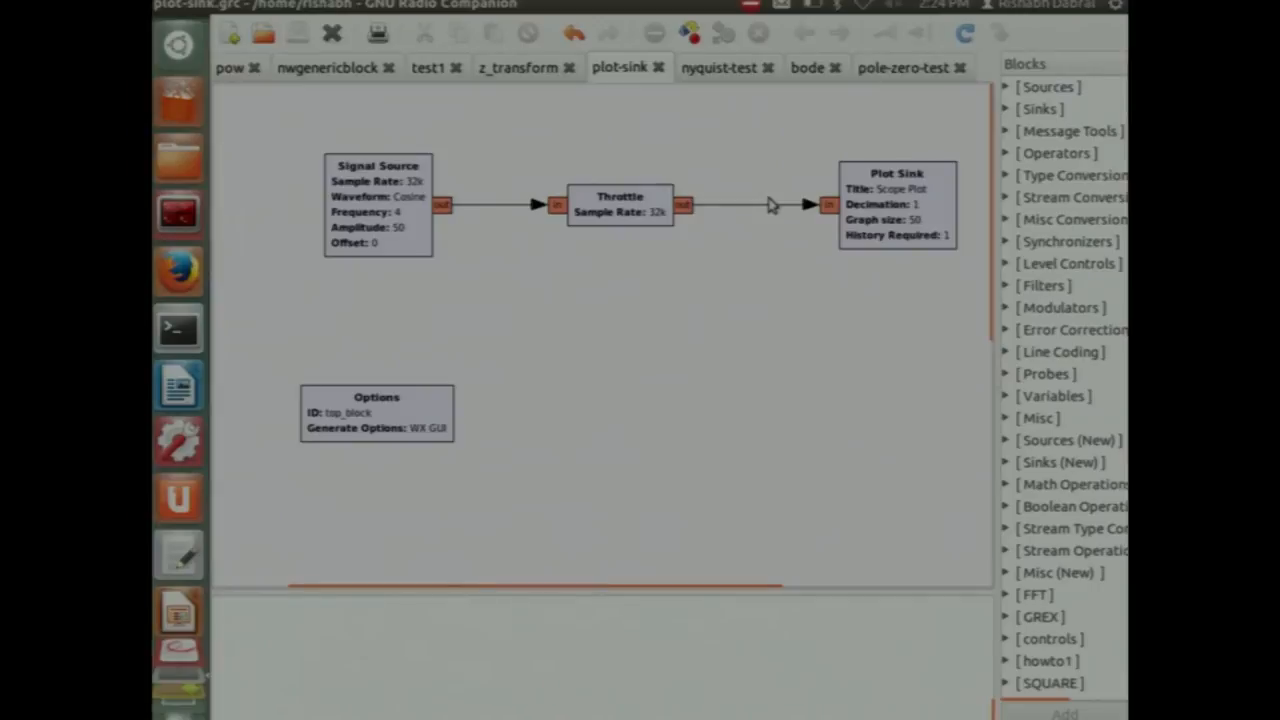
{"action": "left_click", "coordinate": [809, 67]}
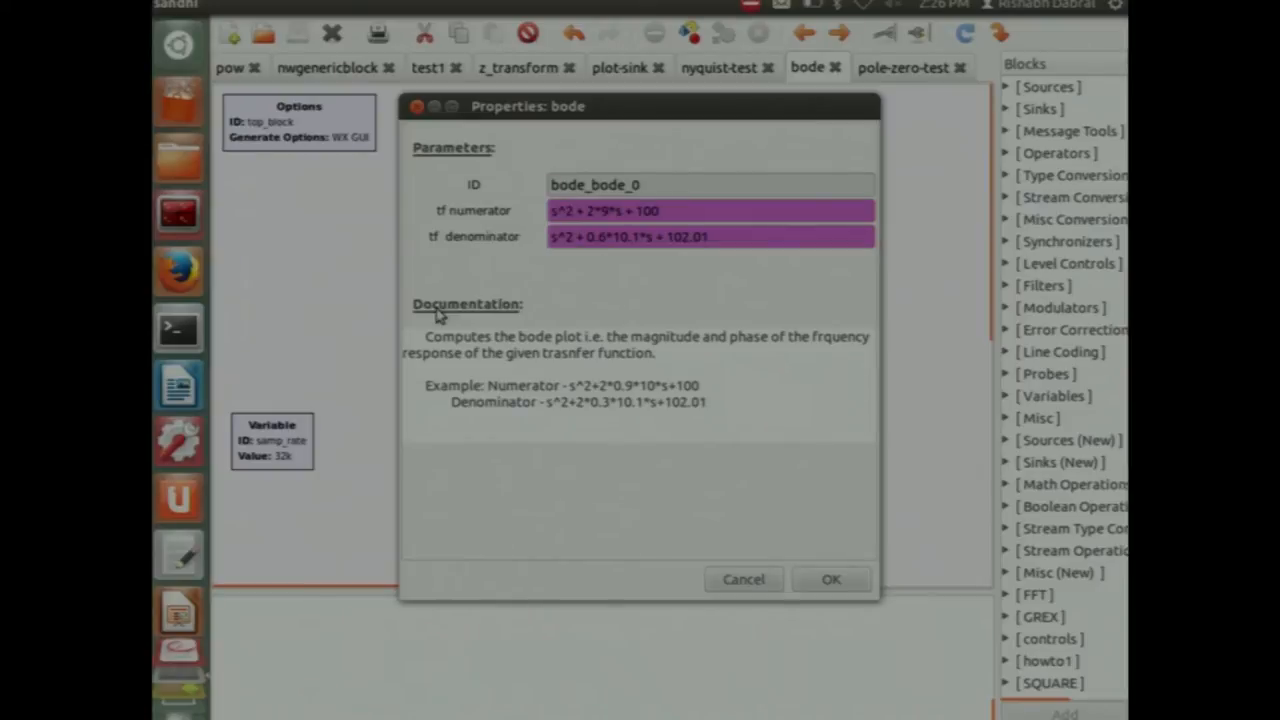
Close bode properties showing numerator s^2 + 2*9*s + 100, denominator s^2 + 0.6*10.1*s + 102.01
{"action": "left_click", "coordinate": [831, 579]}
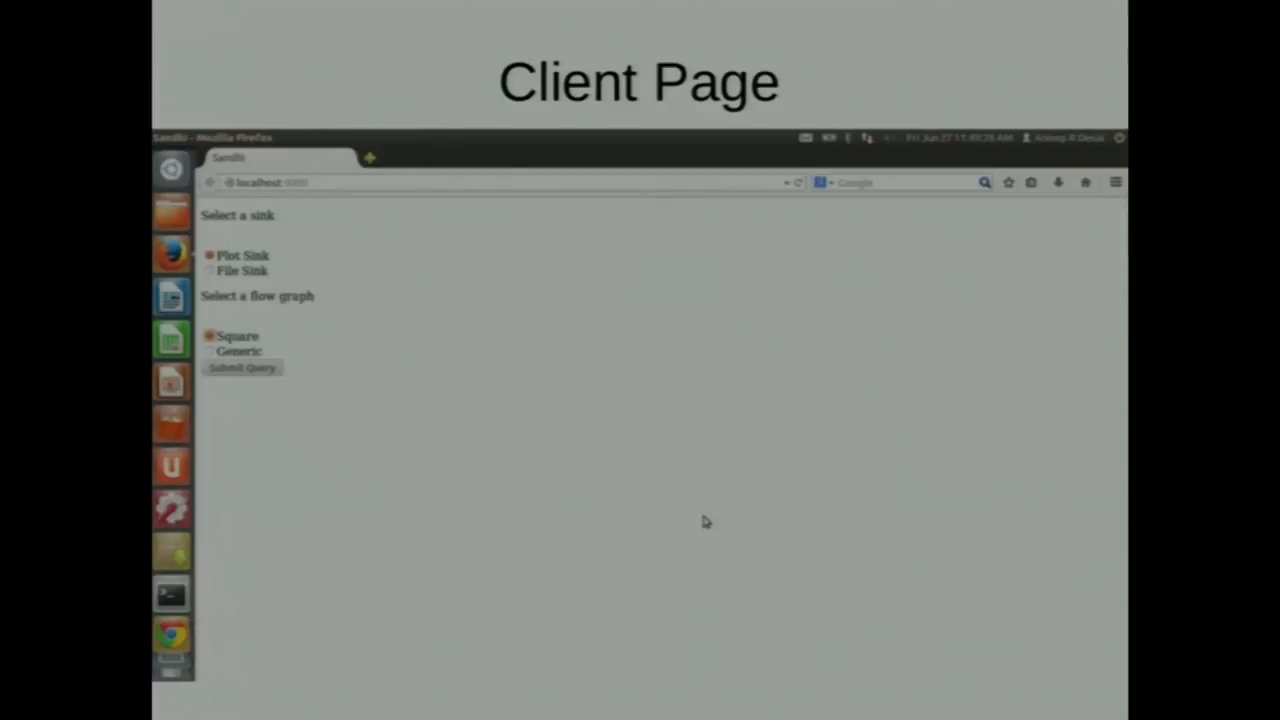
Advance past the square-function and generic-block Redirected Page slides to Response – Flow Graph
{"action": "left_click", "coordinate": [241, 368]}
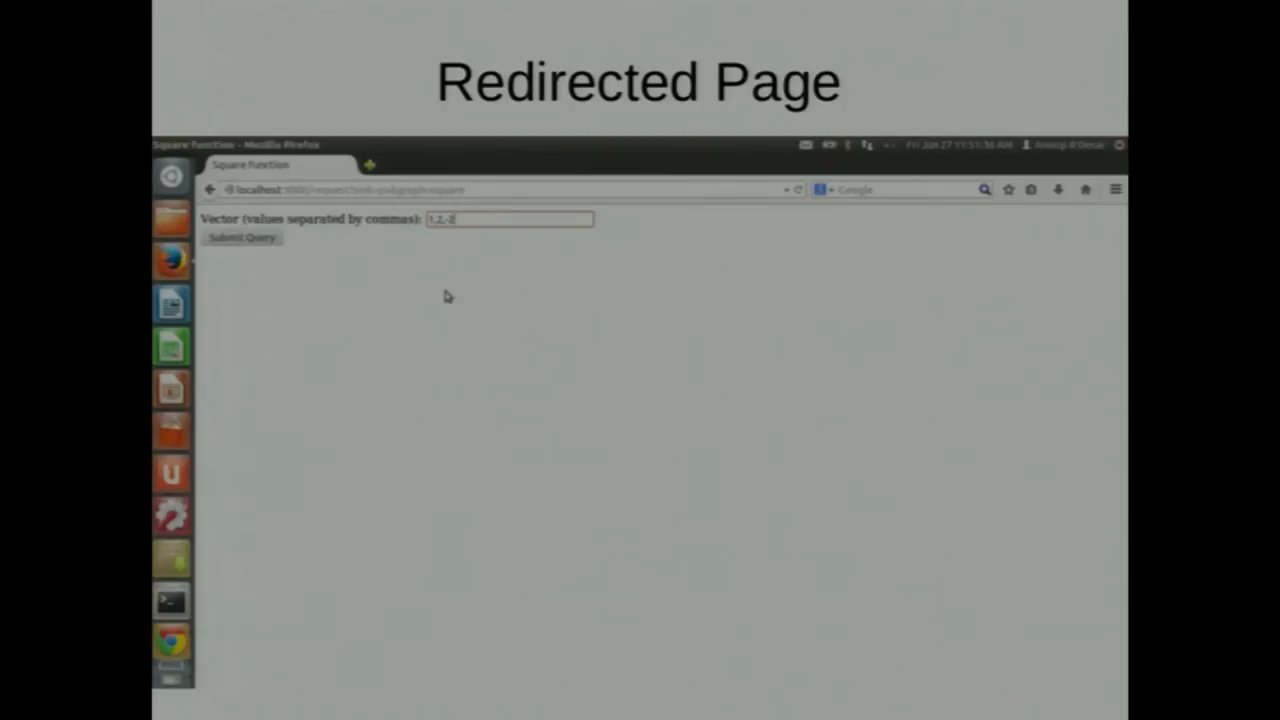
{"action": "left_click", "coordinate": [241, 237]}
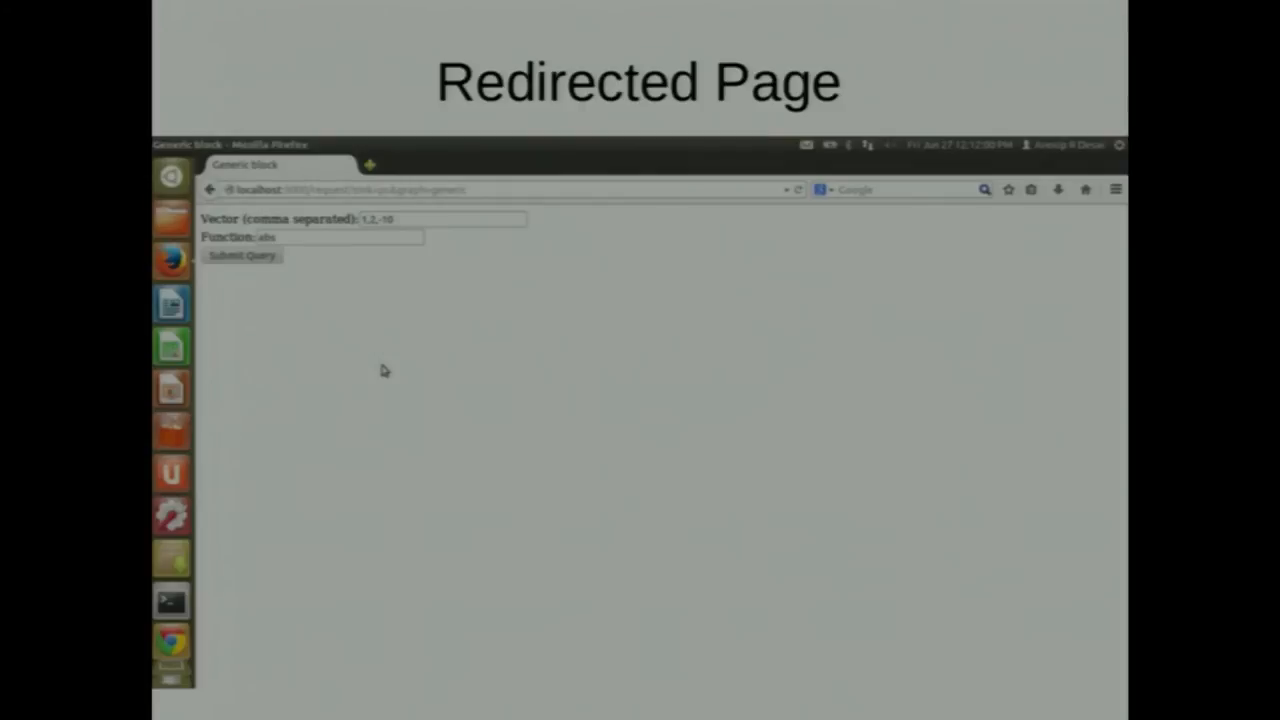
{"action": "left_click", "coordinate": [241, 255]}
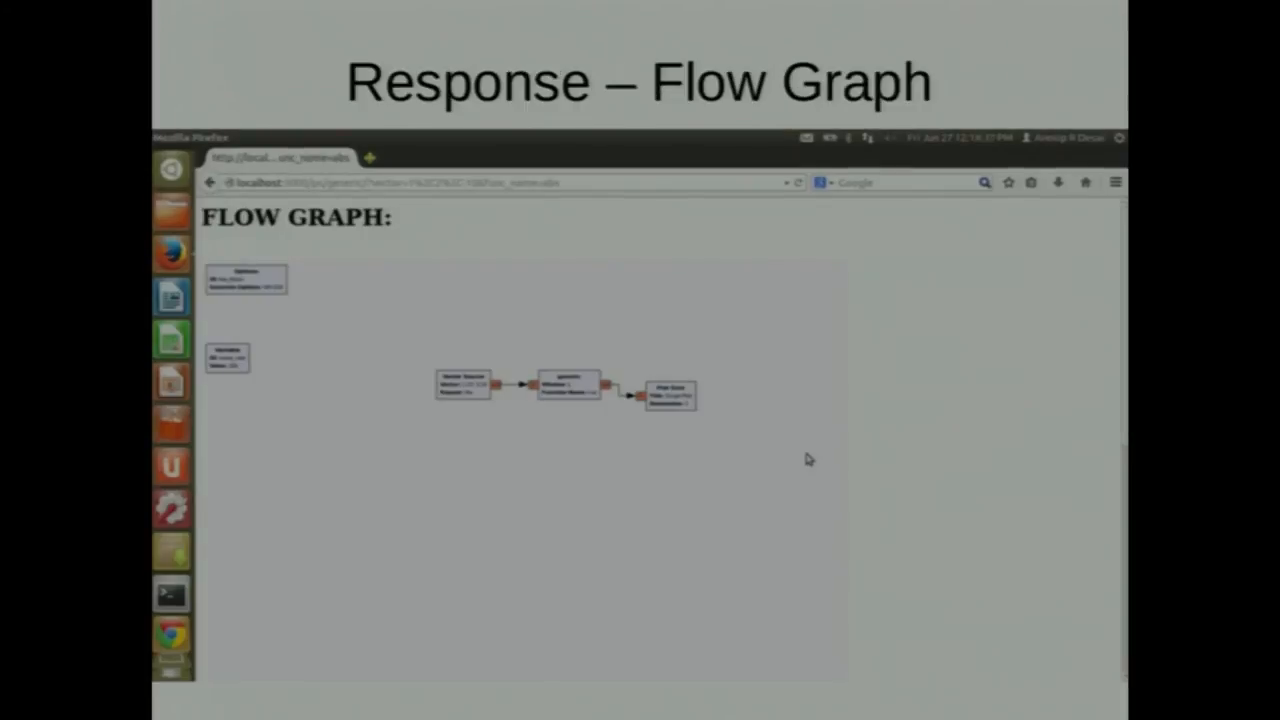